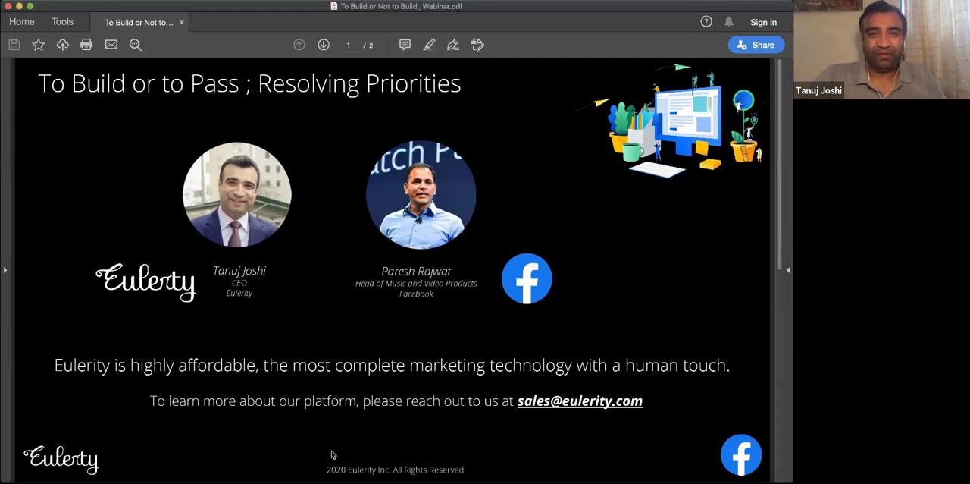
Advance to page 2, the 'Coming Soon' slide announcing the next webinar with Ford.
{"action": "left_click", "coordinate": [323, 45]}
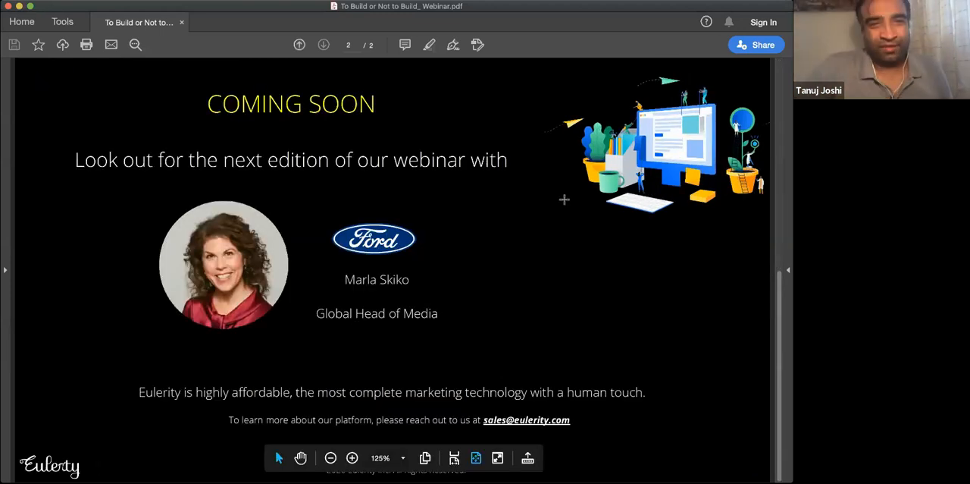
{"action": "mouse_move", "coordinate": [567, 209]}
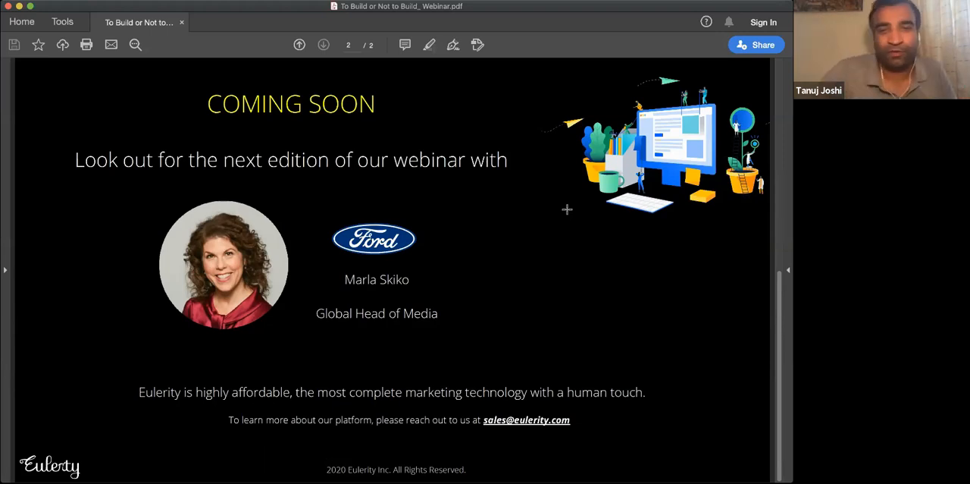
{"action": "mouse_move", "coordinate": [569, 212]}
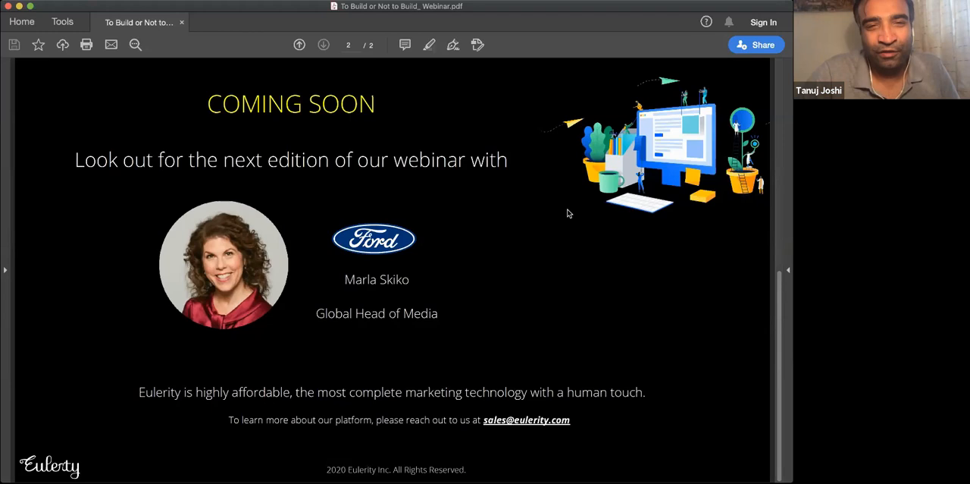